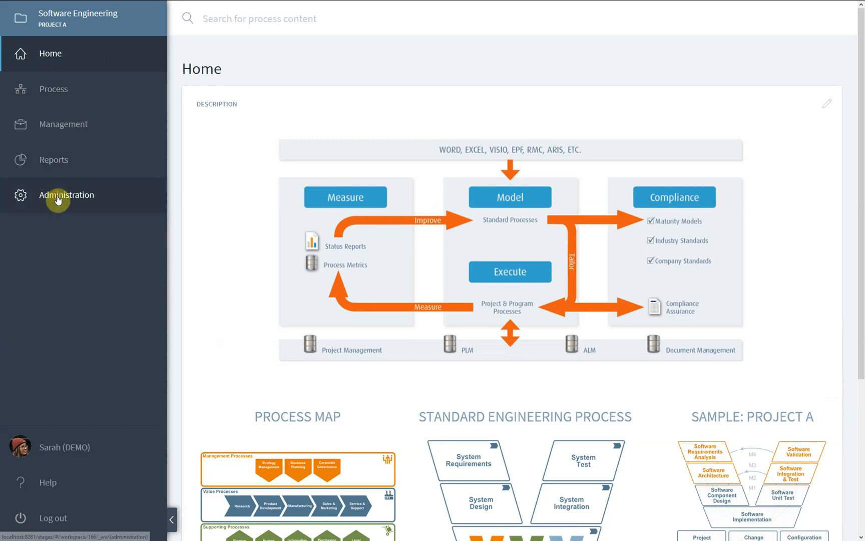
Show the Workspaces administration page listing the Software Engineering workspace.
{"action": "left_click", "coordinate": [66, 195]}
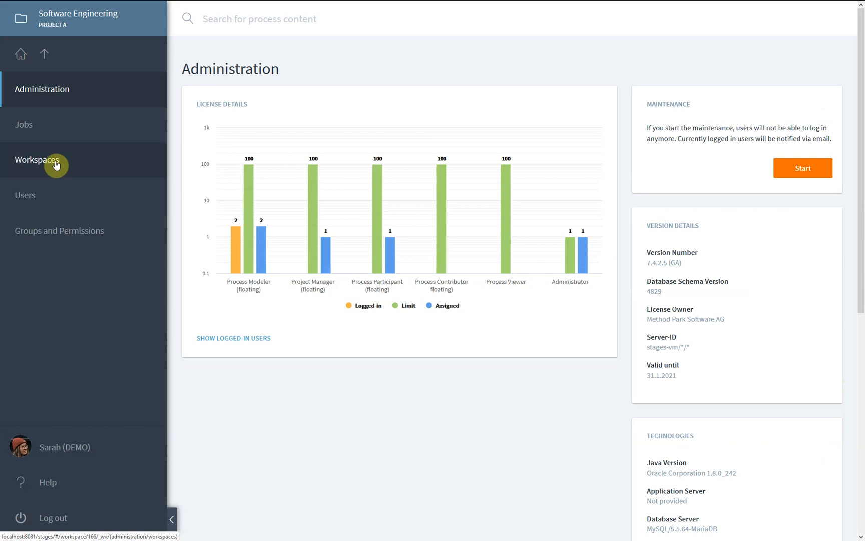
{"action": "left_click", "coordinate": [36, 159]}
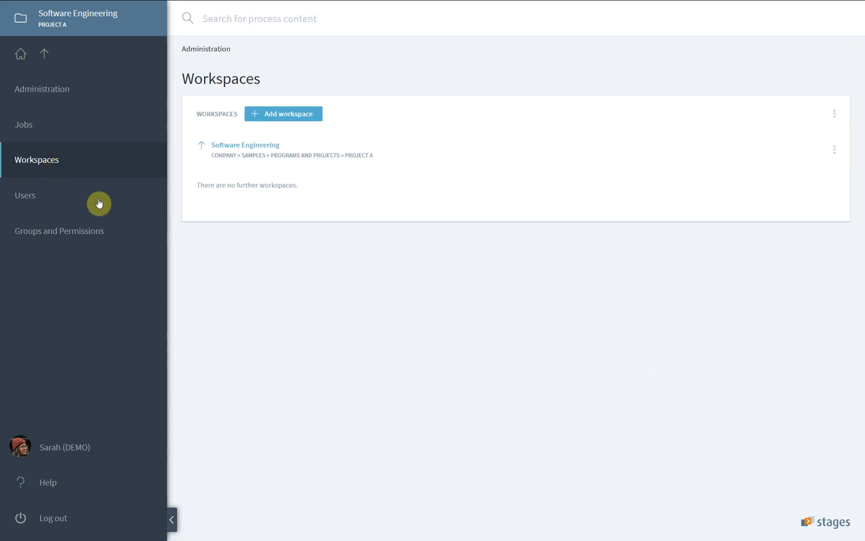
{"action": "mouse_move", "coordinate": [365, 205]}
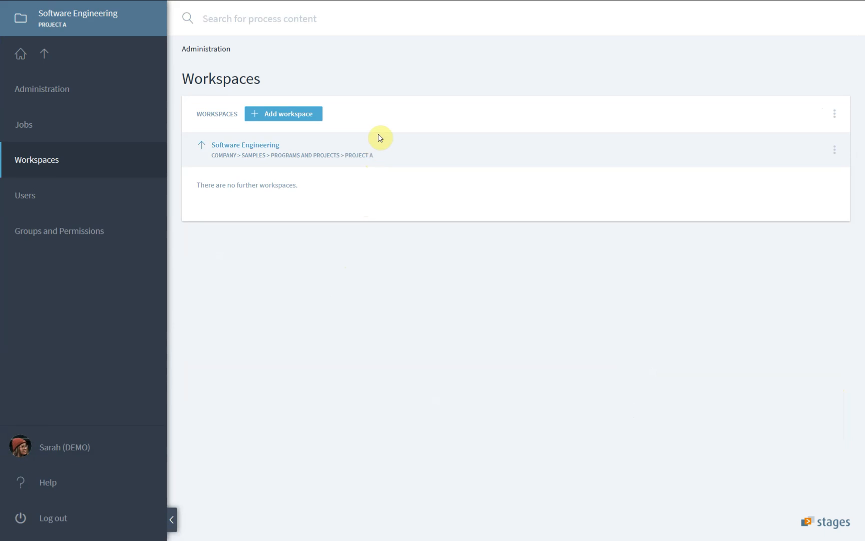
{"action": "mouse_move", "coordinate": [202, 125]}
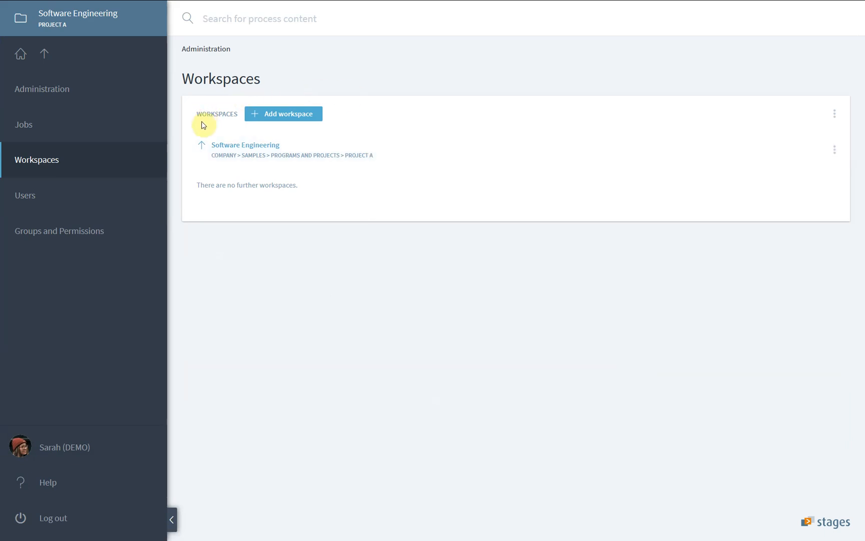
Navigate up three levels to Samples and enter the Standard Processes workspace.
{"action": "left_click", "coordinate": [202, 145]}
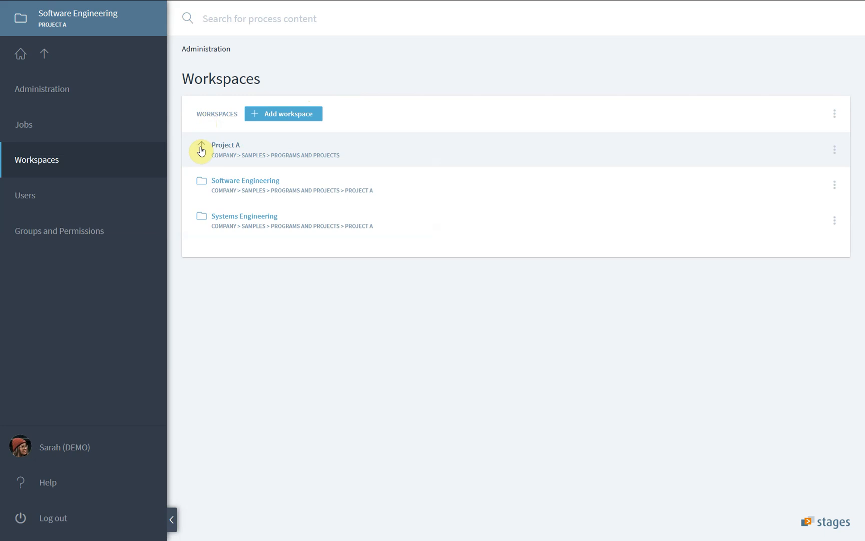
{"action": "left_click", "coordinate": [202, 151]}
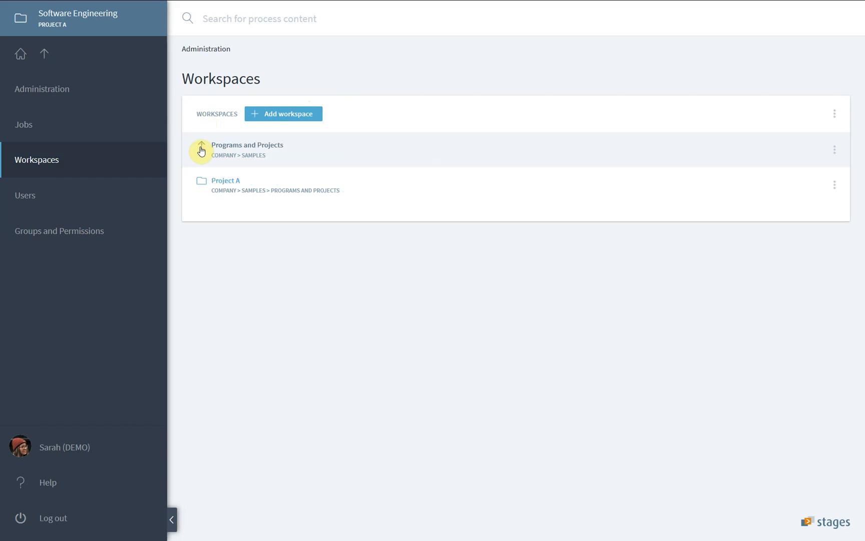
{"action": "left_click", "coordinate": [202, 150]}
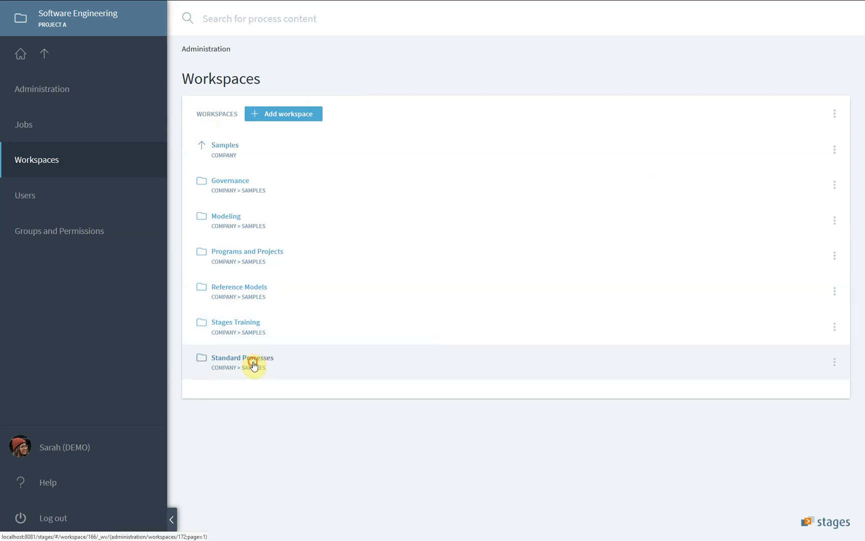
{"action": "left_click", "coordinate": [249, 357]}
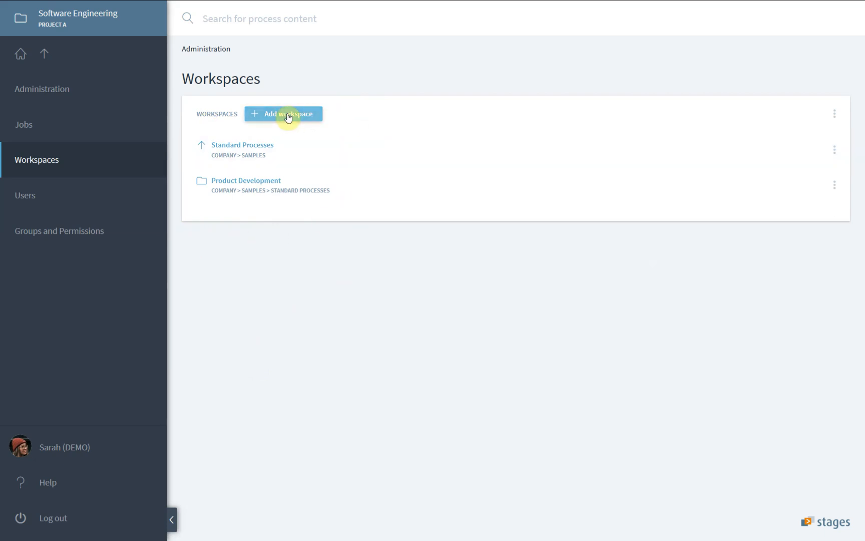
Add a new workspace named 'Manufacturing' under Standard Processes.
{"action": "left_click", "coordinate": [283, 114]}
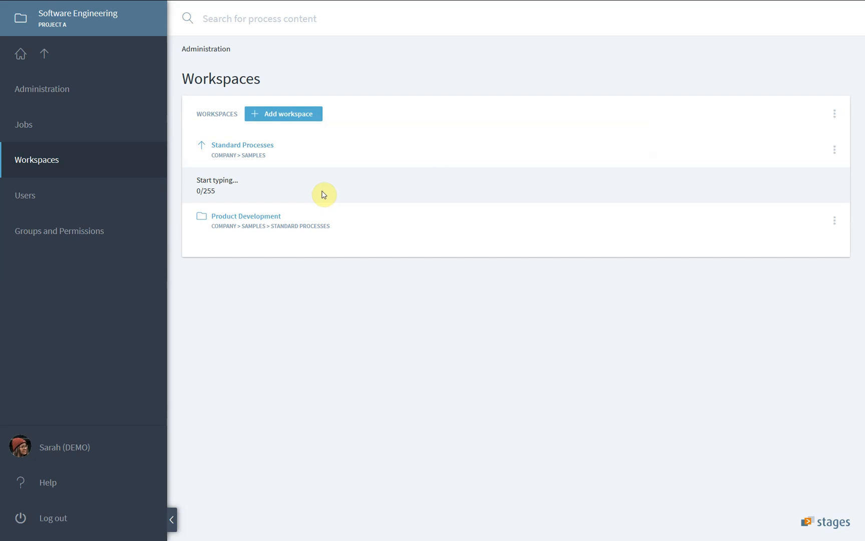
{"action": "mouse_move", "coordinate": [323, 192]}
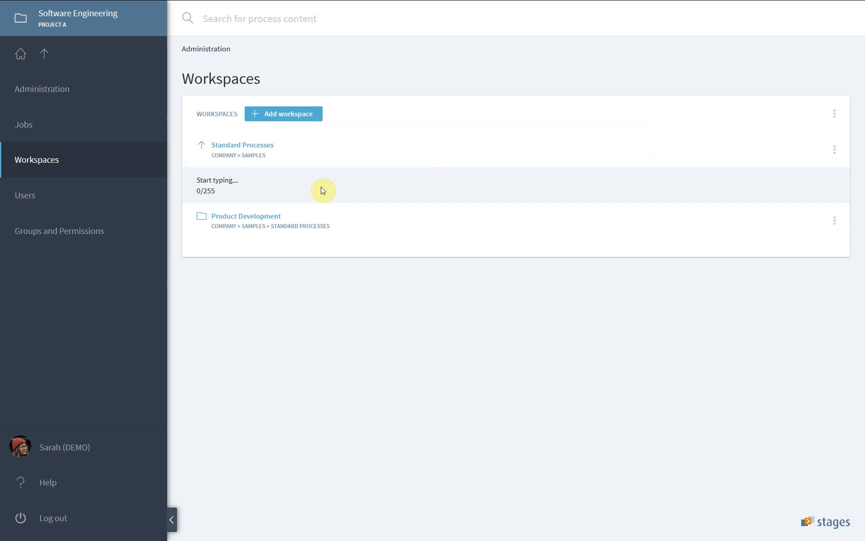
{"action": "type", "text": "Manufac"}
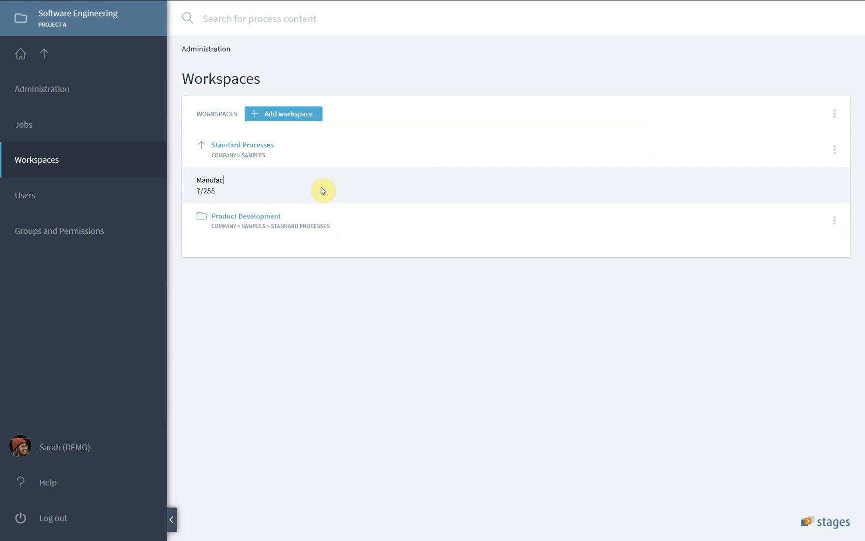
{"action": "type", "text": "turing"}
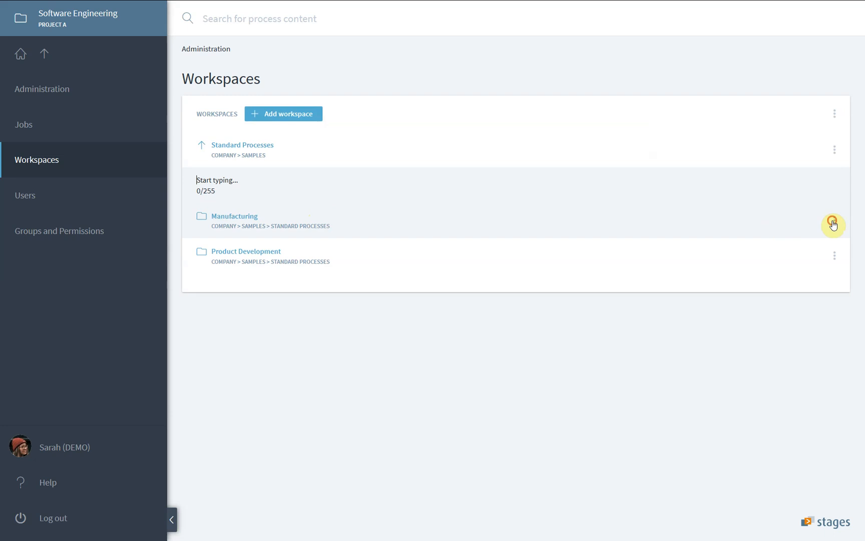
{"action": "left_click", "coordinate": [834, 224]}
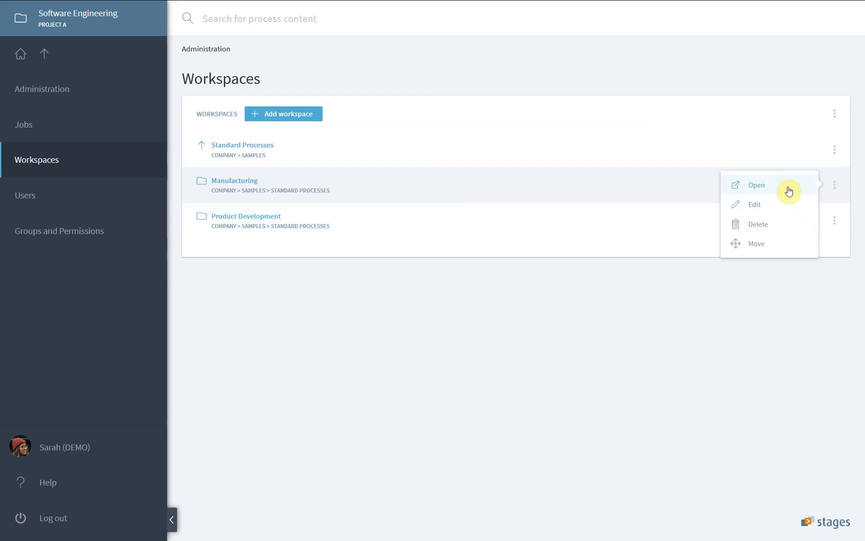
{"action": "mouse_move", "coordinate": [765, 209]}
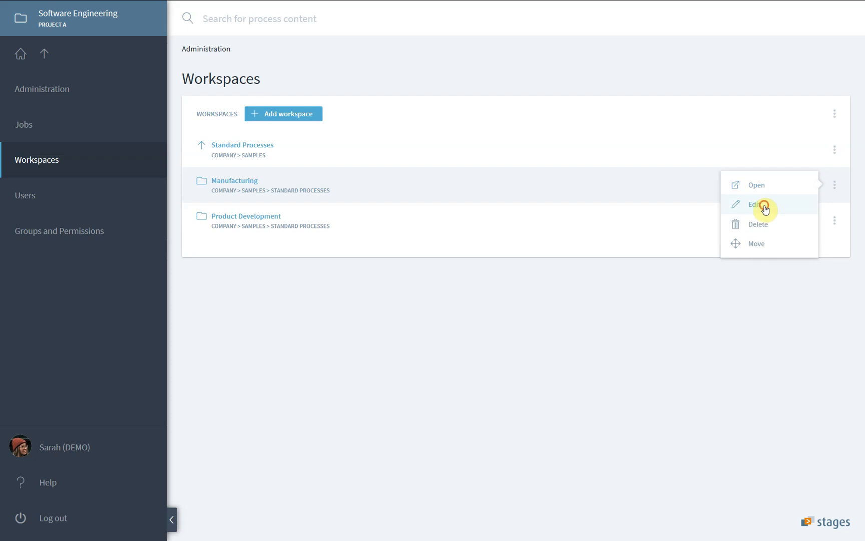
{"action": "left_click", "coordinate": [756, 204]}
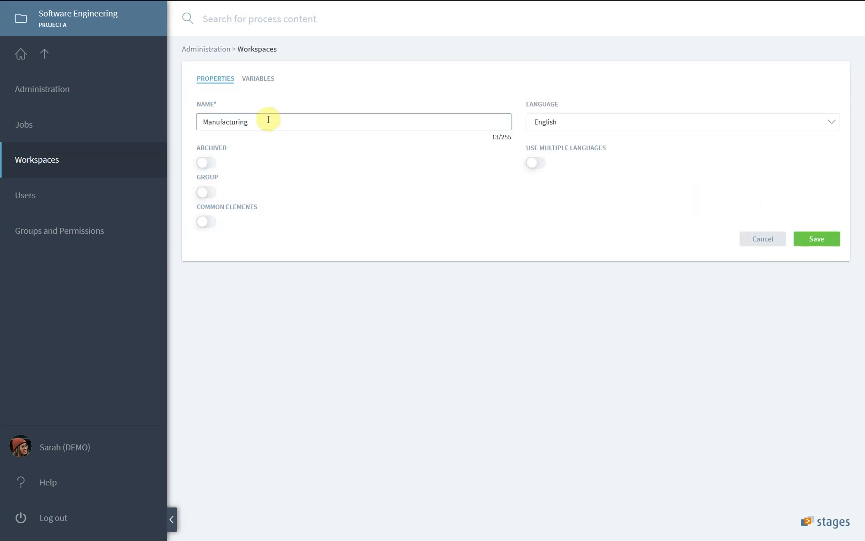
{"action": "mouse_move", "coordinate": [592, 132]}
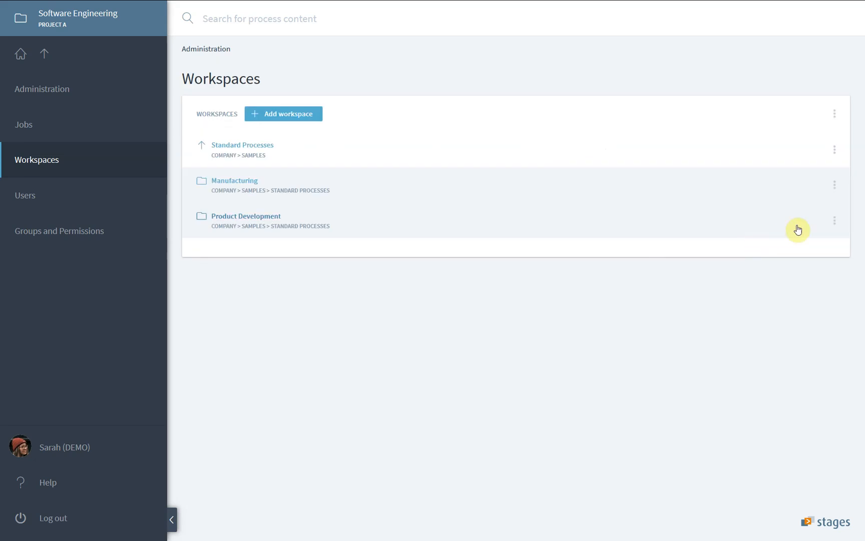
Open the Manufacturing workspace from its actions menu to reach its home page.
{"action": "left_click", "coordinate": [834, 184]}
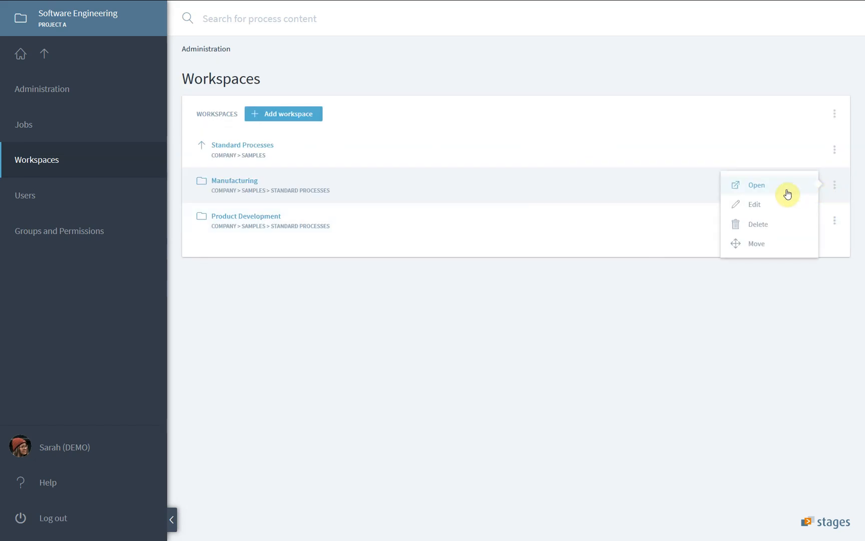
{"action": "left_click", "coordinate": [756, 186]}
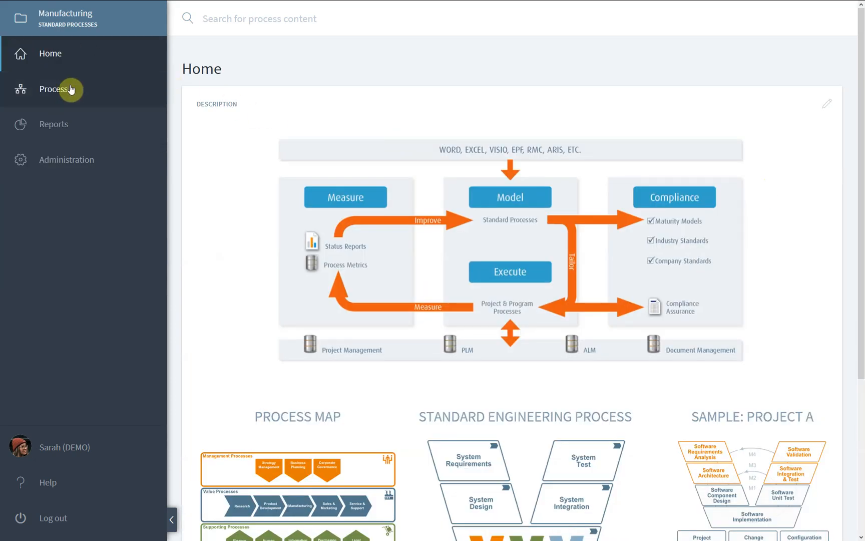
Go to the Process area, showing the welcome page with start-a-process options.
{"action": "left_click", "coordinate": [54, 90]}
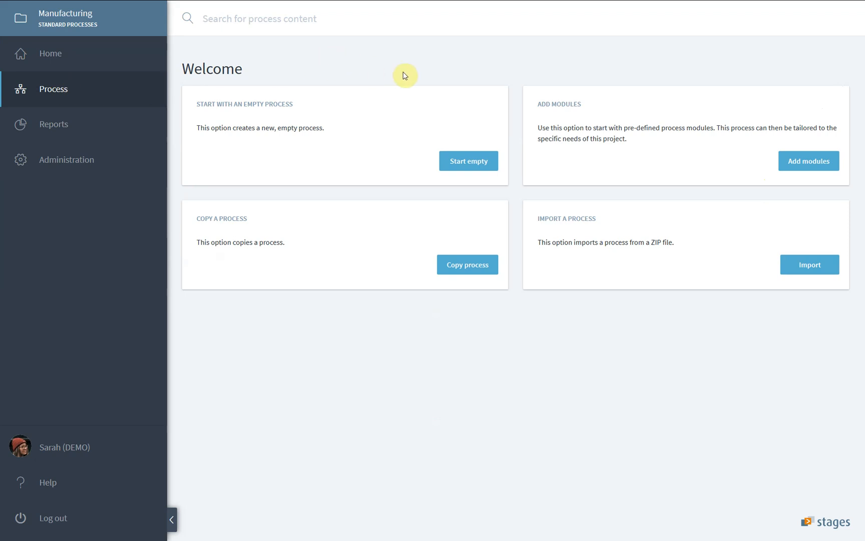
{"action": "mouse_move", "coordinate": [465, 177]}
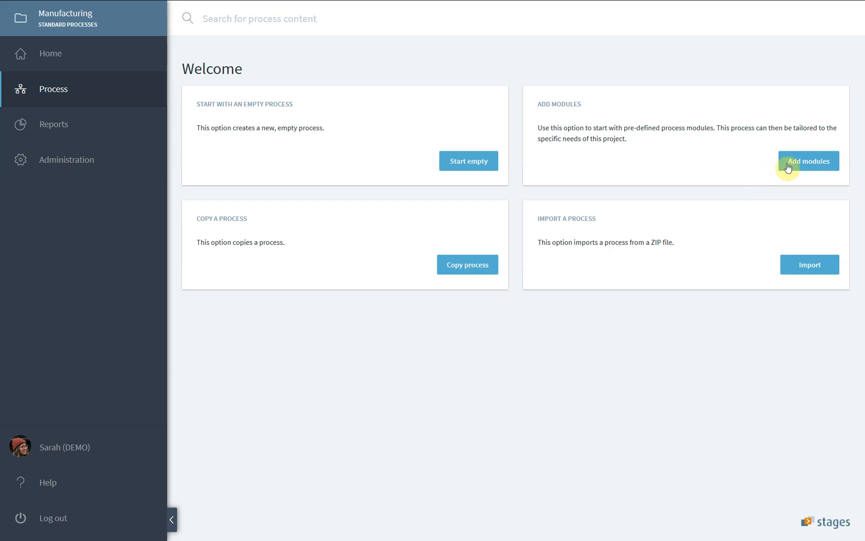
{"action": "mouse_move", "coordinate": [396, 114]}
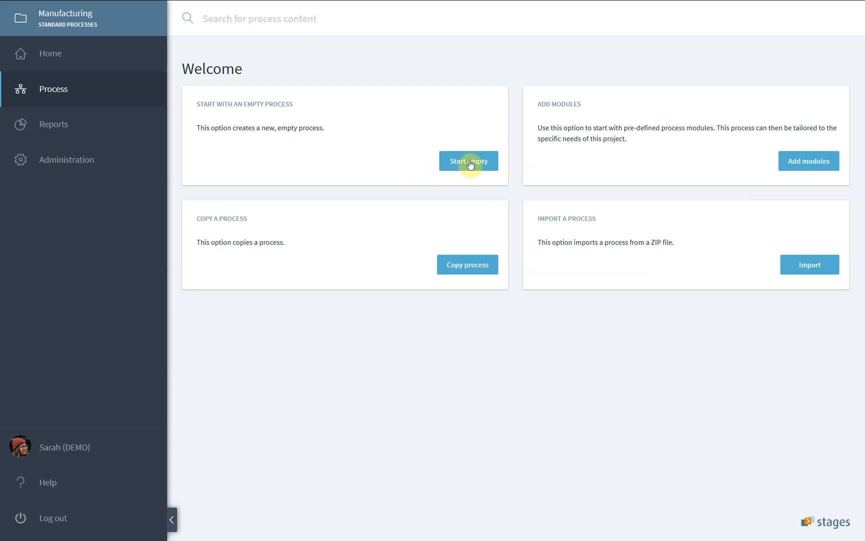
Start an empty process, creating folders for workflows, work products, roles, phases and guidance.
{"action": "left_click", "coordinate": [467, 160]}
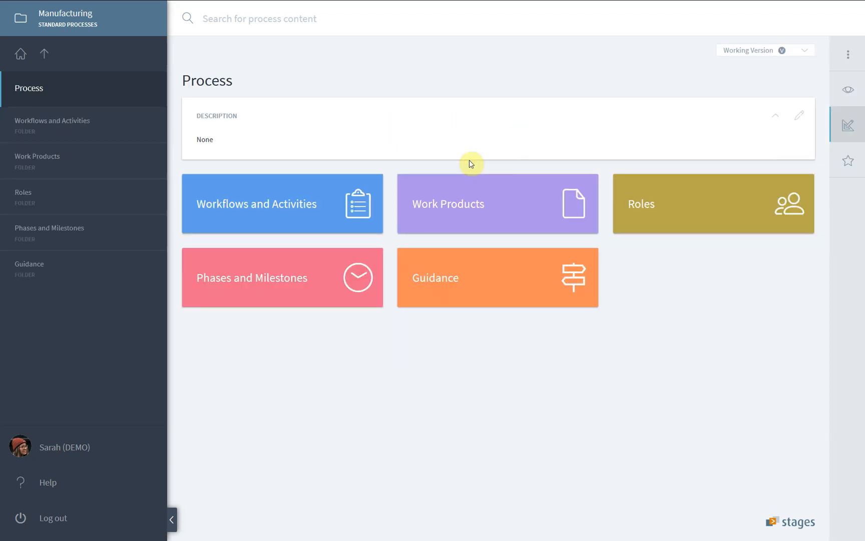
{"action": "mouse_move", "coordinate": [317, 165]}
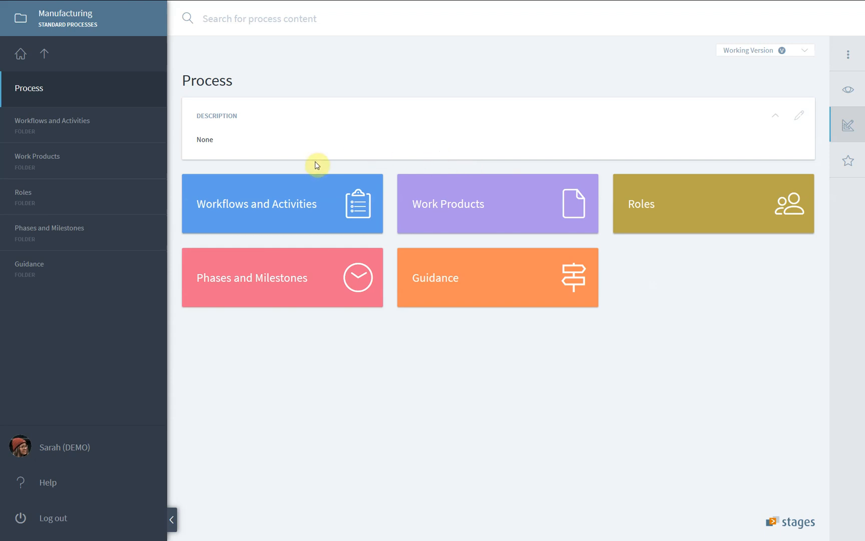
{"action": "mouse_move", "coordinate": [673, 260]}
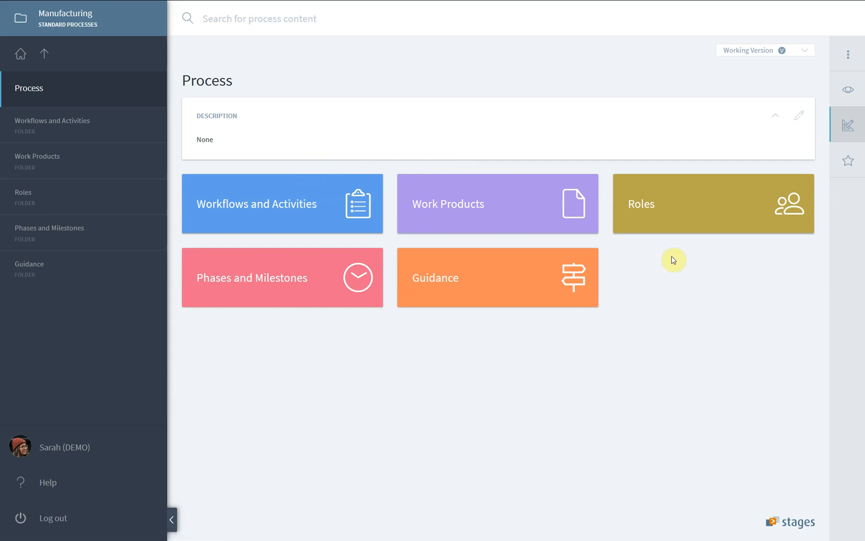